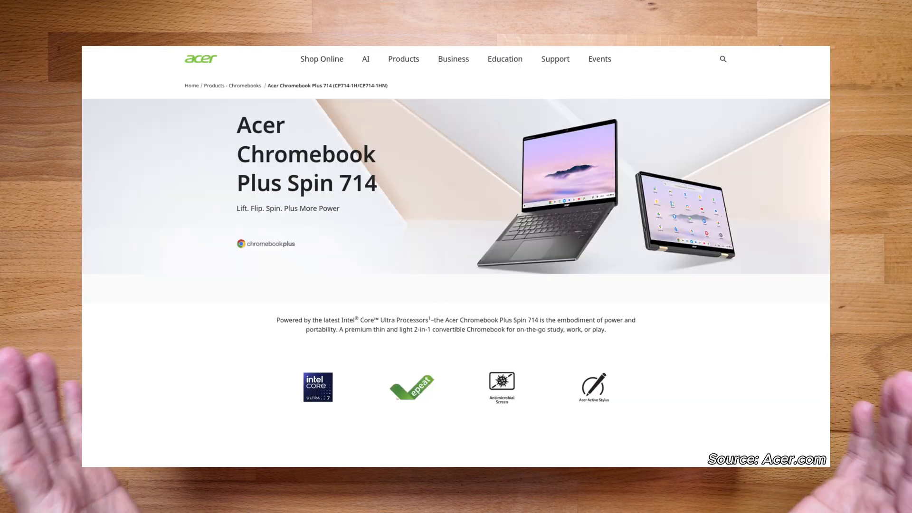
scroll(down, 3)
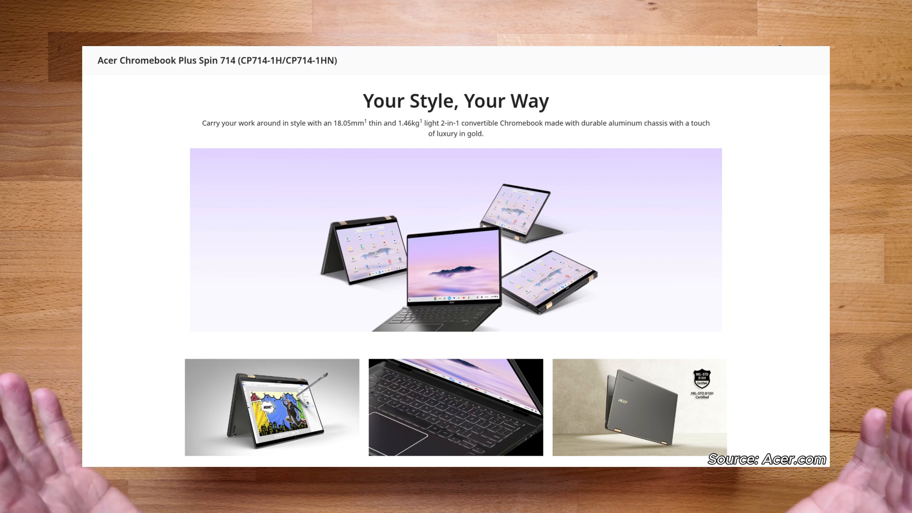